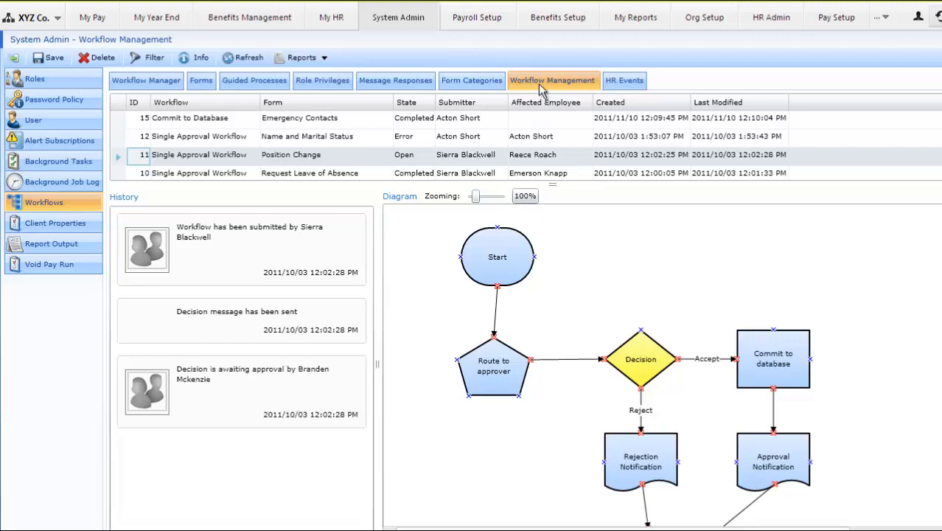
{"action": "mouse_move", "coordinate": [372, 175]}
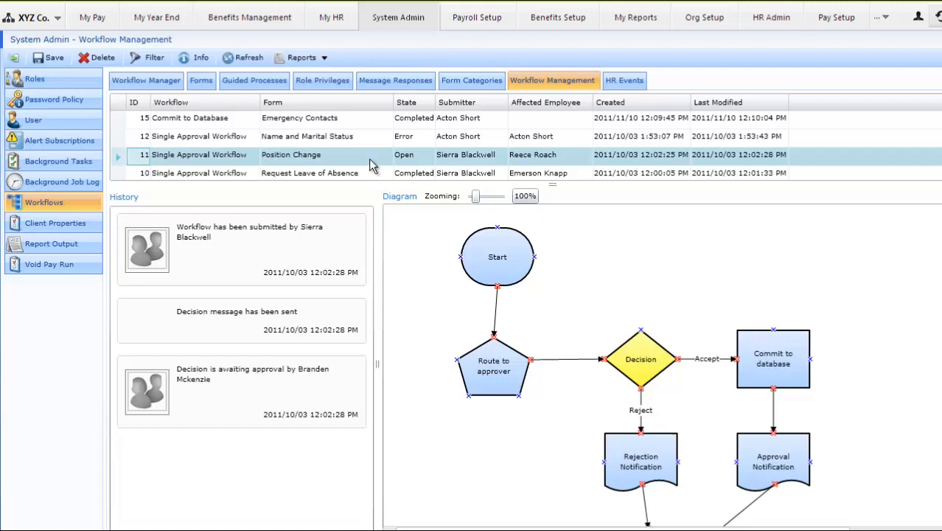
{"action": "mouse_move", "coordinate": [413, 163]}
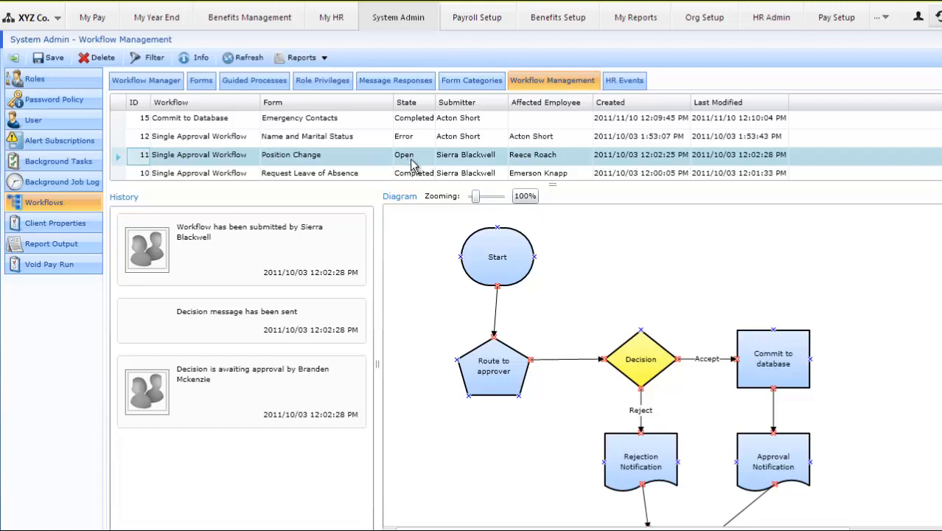
{"action": "mouse_move", "coordinate": [295, 244]}
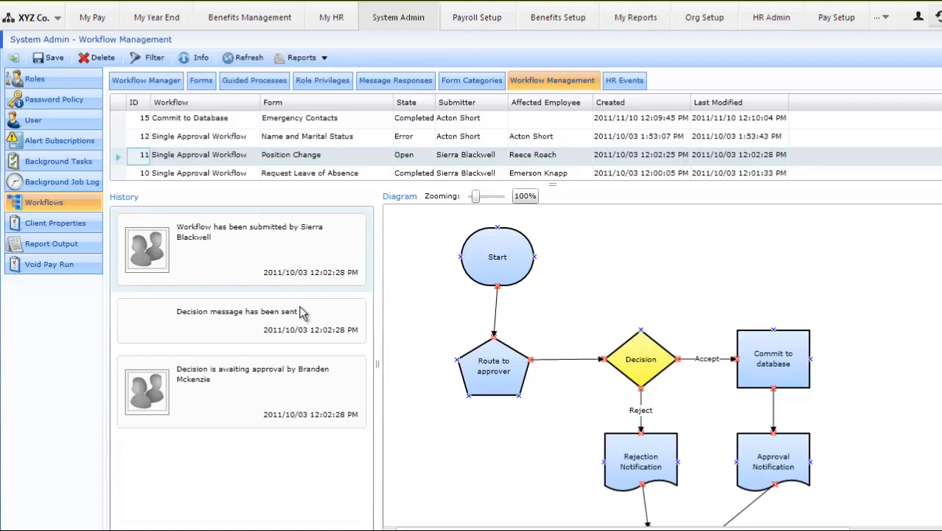
{"action": "mouse_move", "coordinate": [309, 391]}
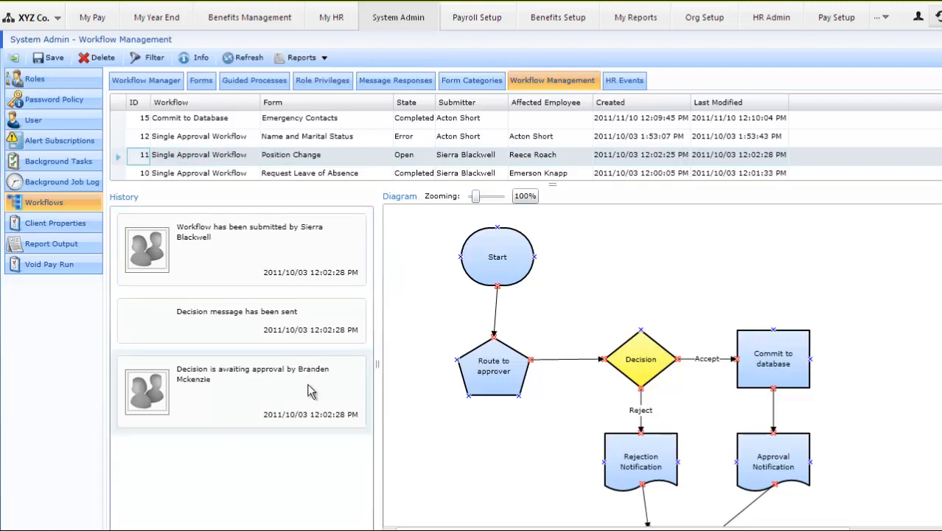
{"action": "mouse_move", "coordinate": [475, 422]}
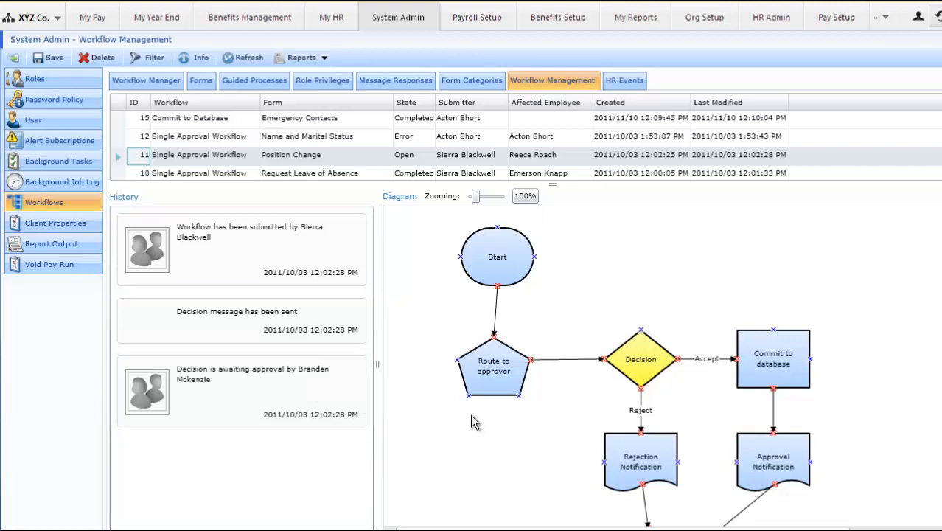
Select the Decision step in the diagram and reveal its Resend to Approvers / Send to actions
{"action": "left_click", "coordinate": [640, 359]}
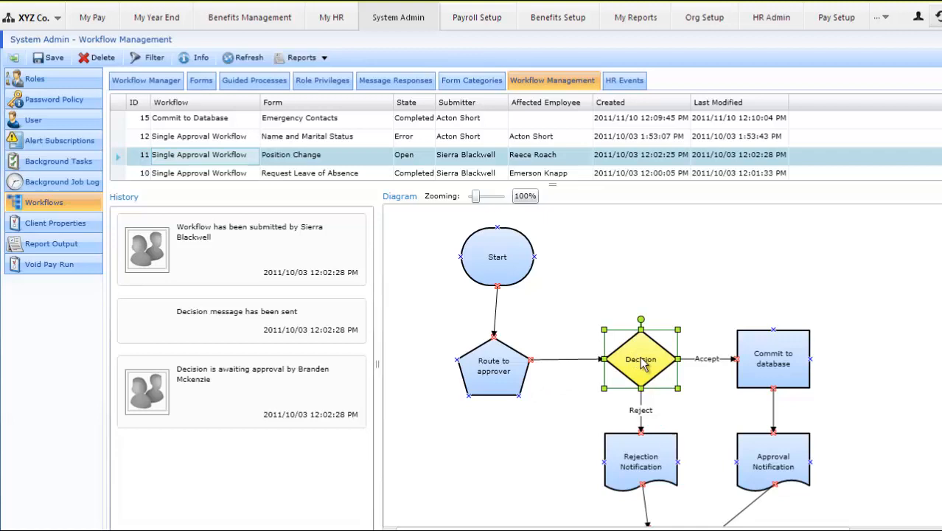
{"action": "right_click", "coordinate": [640, 360]}
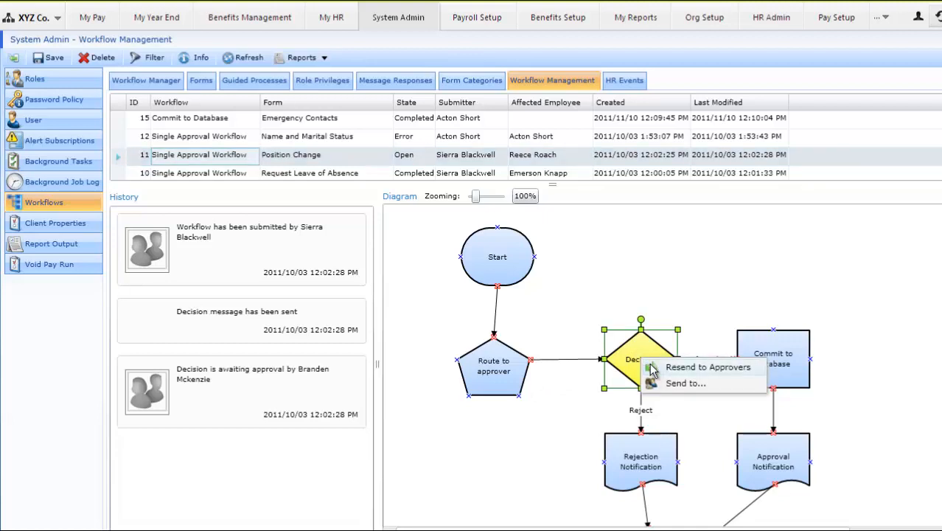
{"action": "mouse_move", "coordinate": [686, 383]}
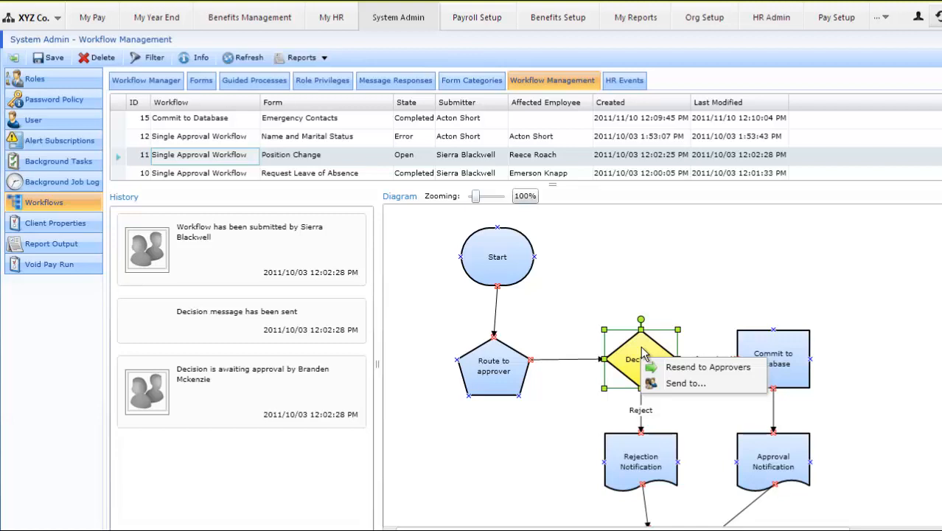
{"action": "mouse_move", "coordinate": [596, 391]}
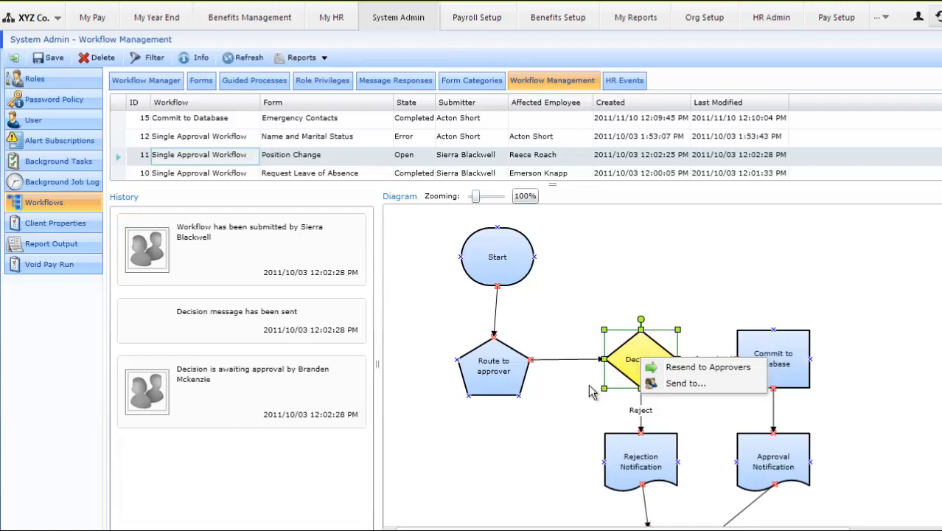
{"action": "mouse_move", "coordinate": [578, 410]}
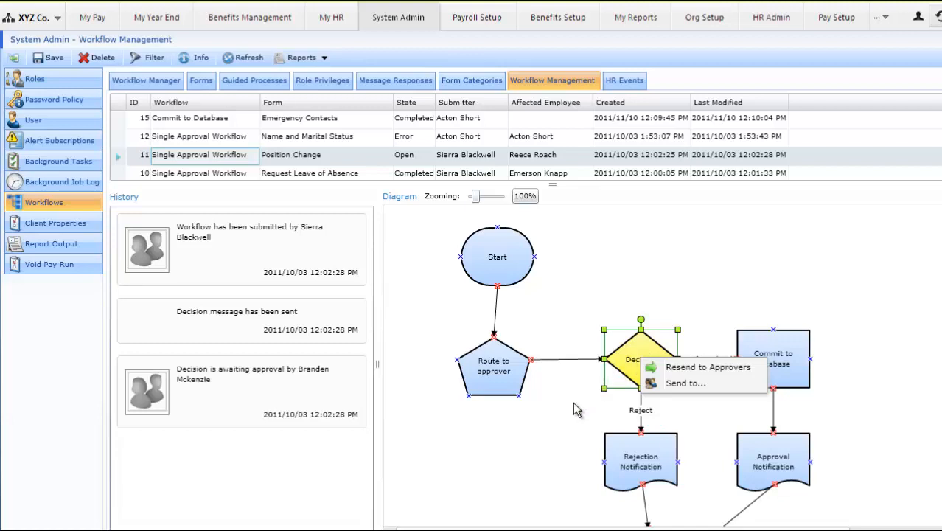